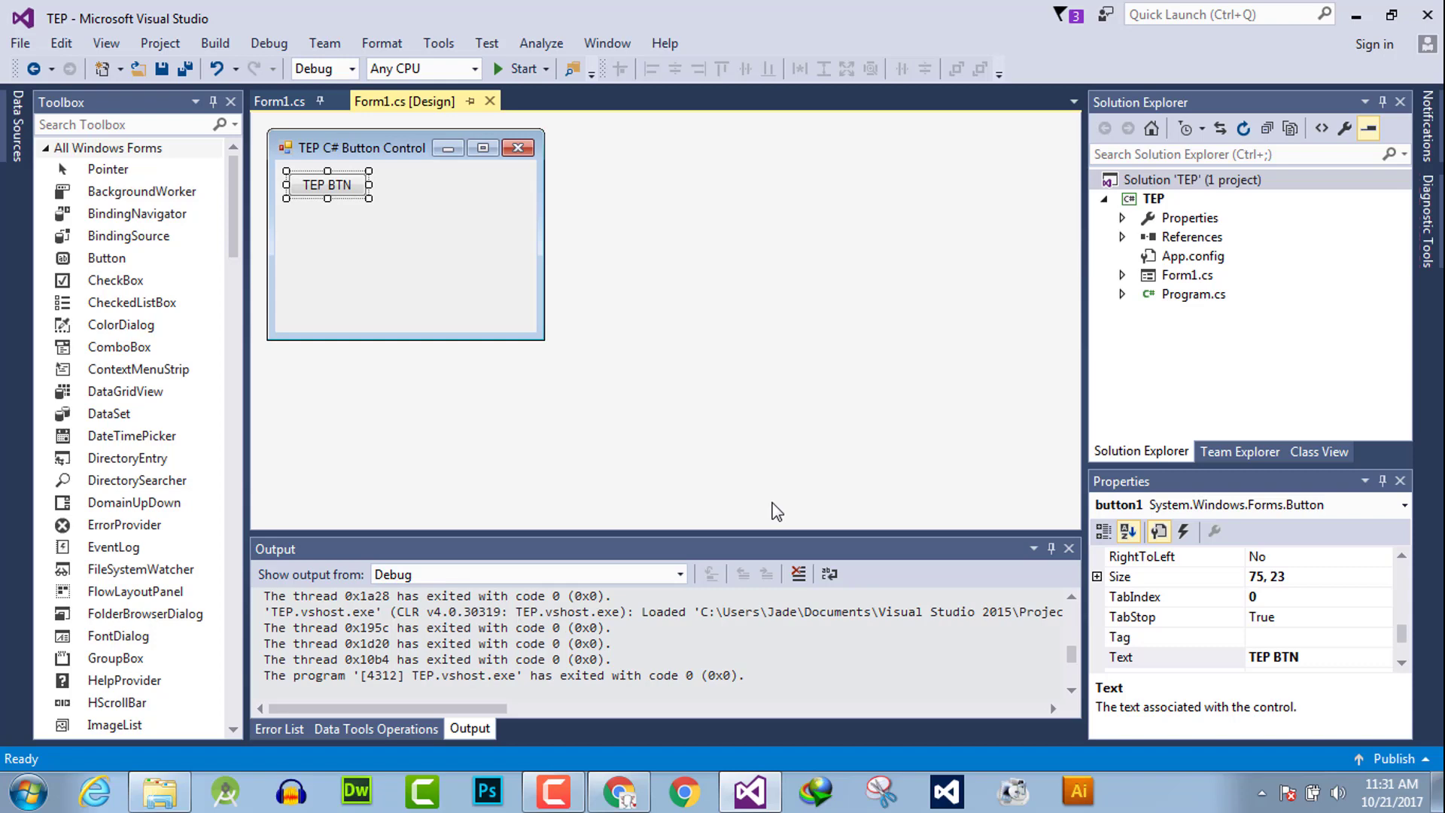
pyautogui.moveTo(495, 221)
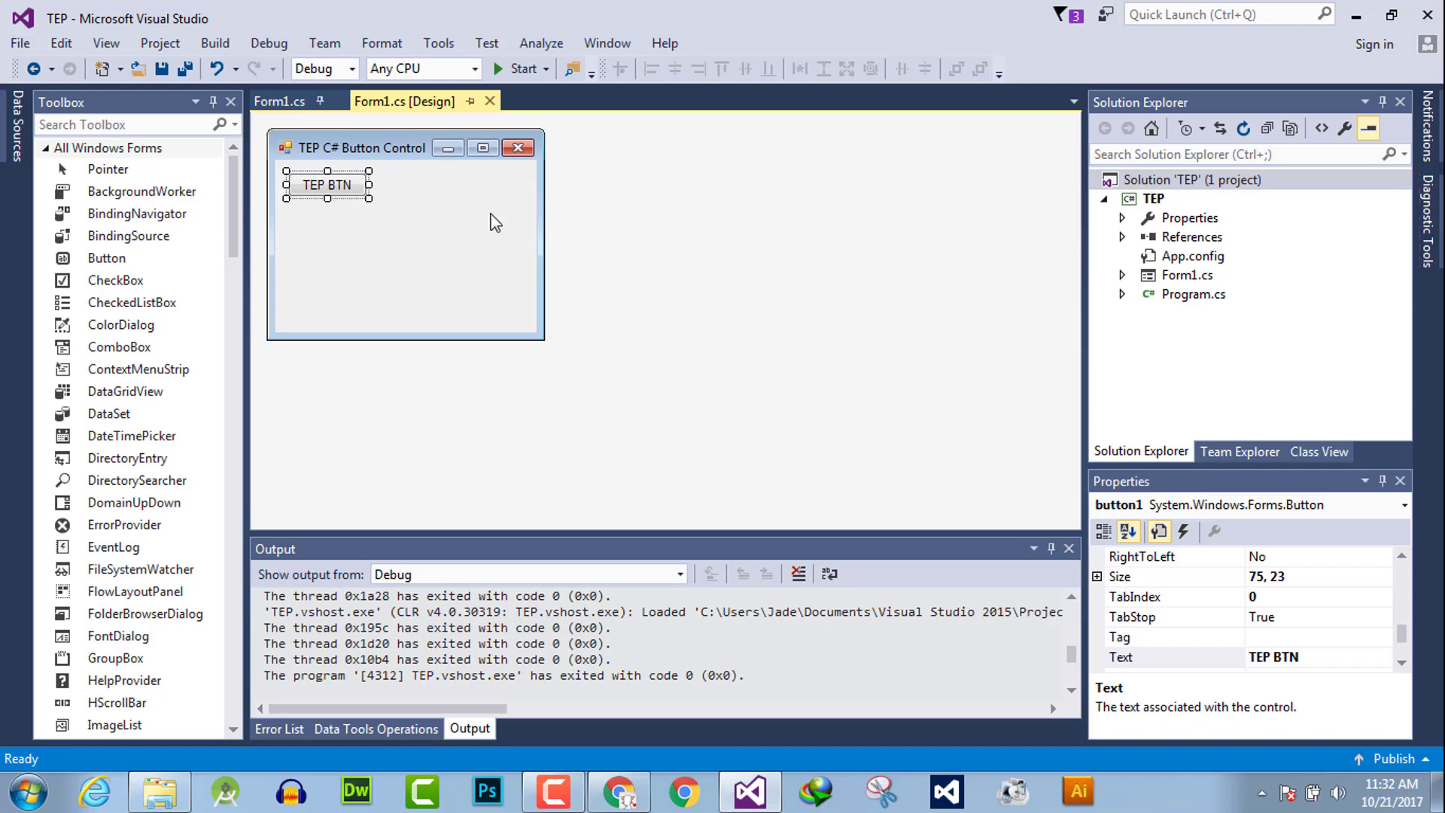
# Drag TEP BTN wider, set its Size to 100, 23, then run and close the app.
pyautogui.moveTo(368, 184); pyautogui.dragTo(477, 184)
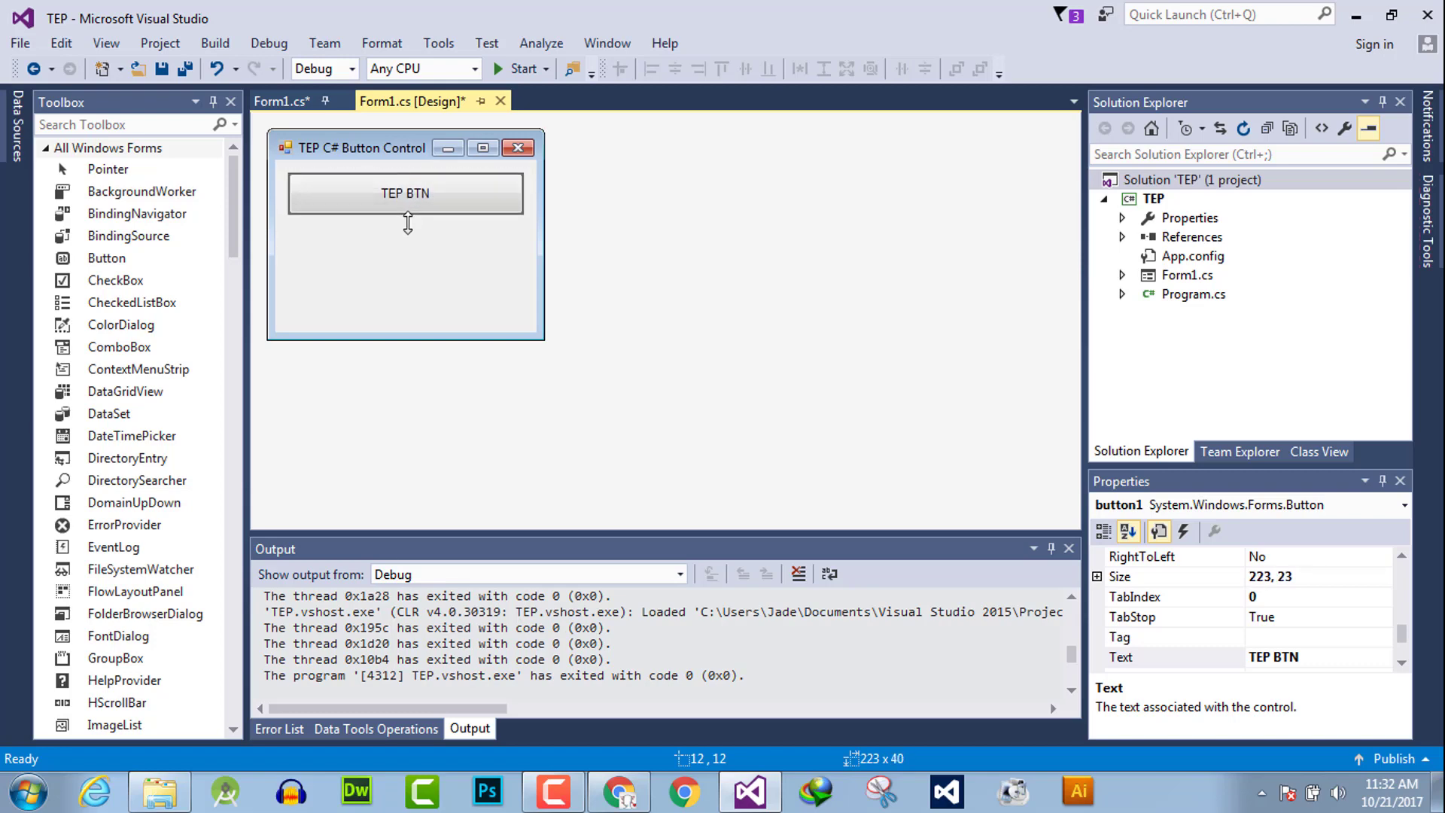
pyautogui.moveTo(406, 221); pyautogui.dragTo(407, 209)
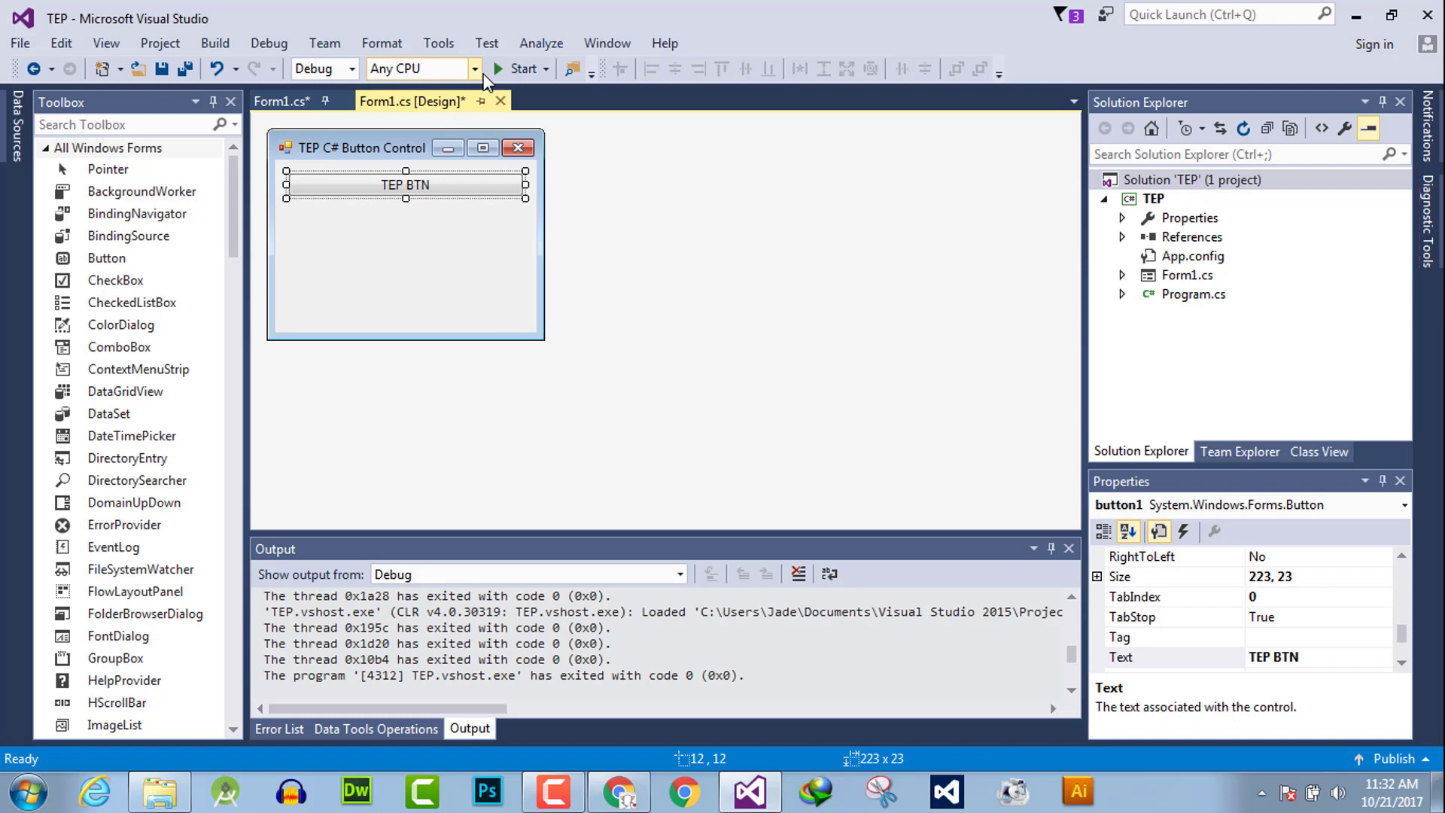
pyautogui.click(516, 69)
pyautogui.write('100')
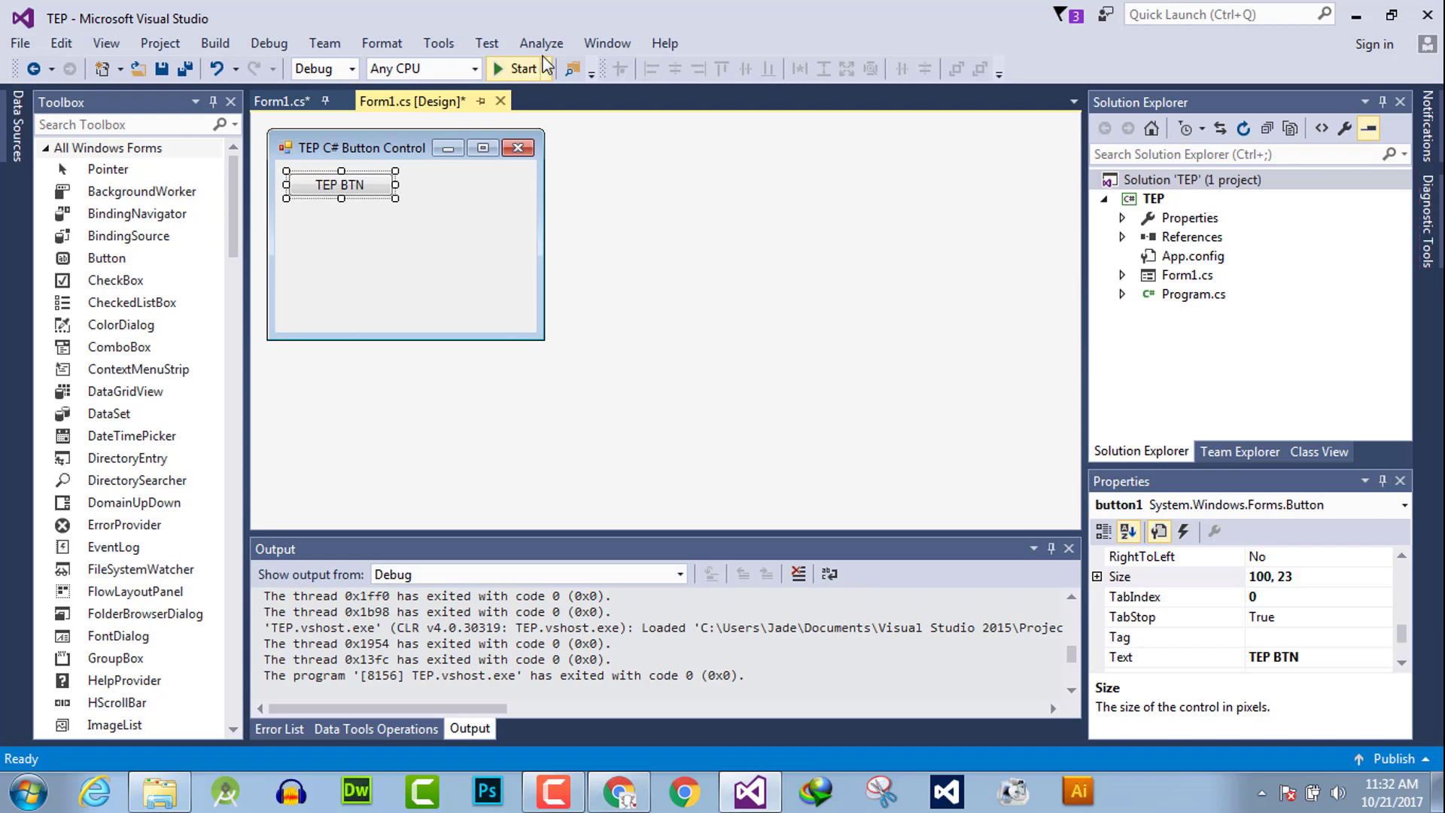
pyautogui.click(518, 68)
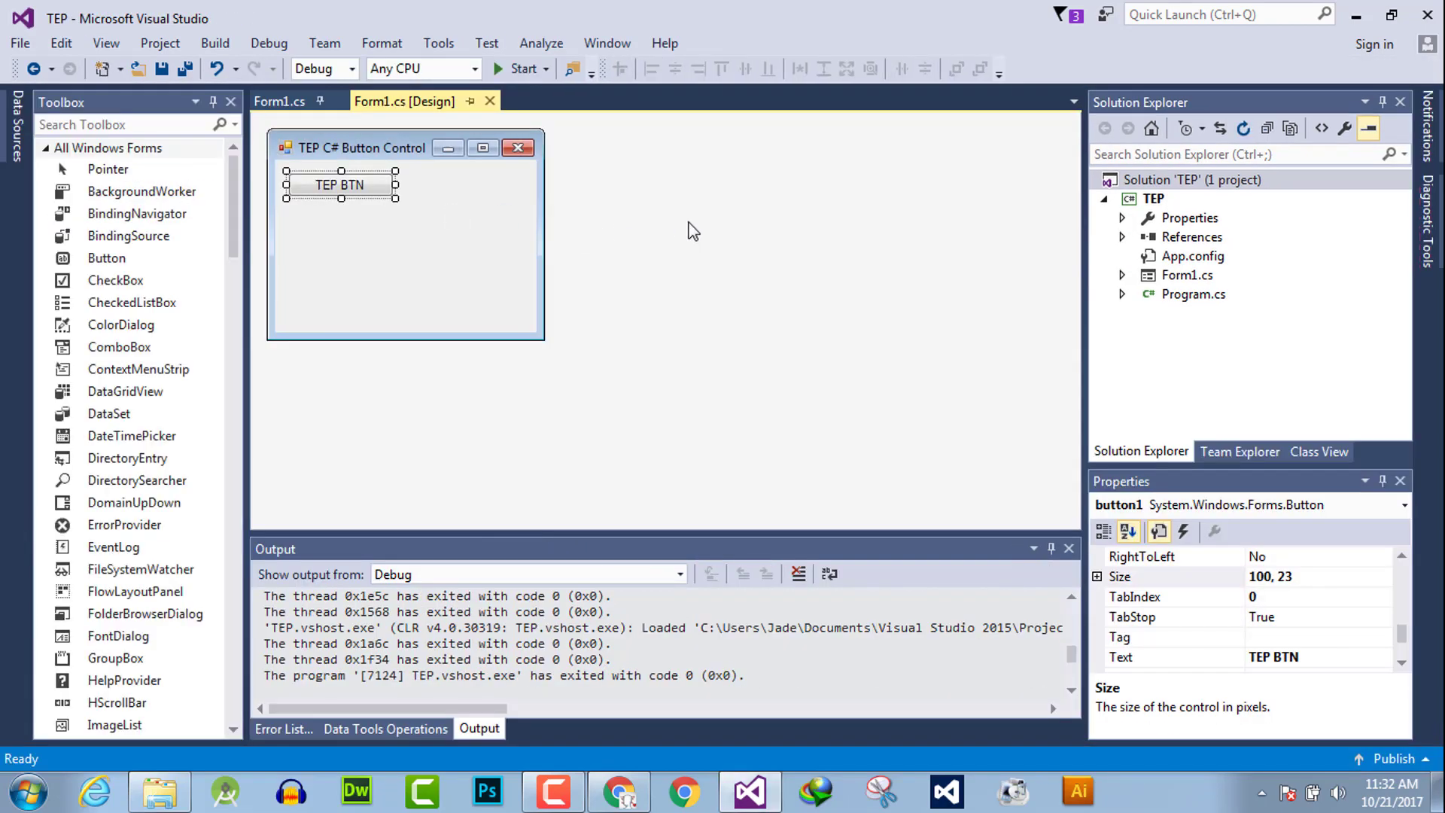
pyautogui.moveTo(279, 101)
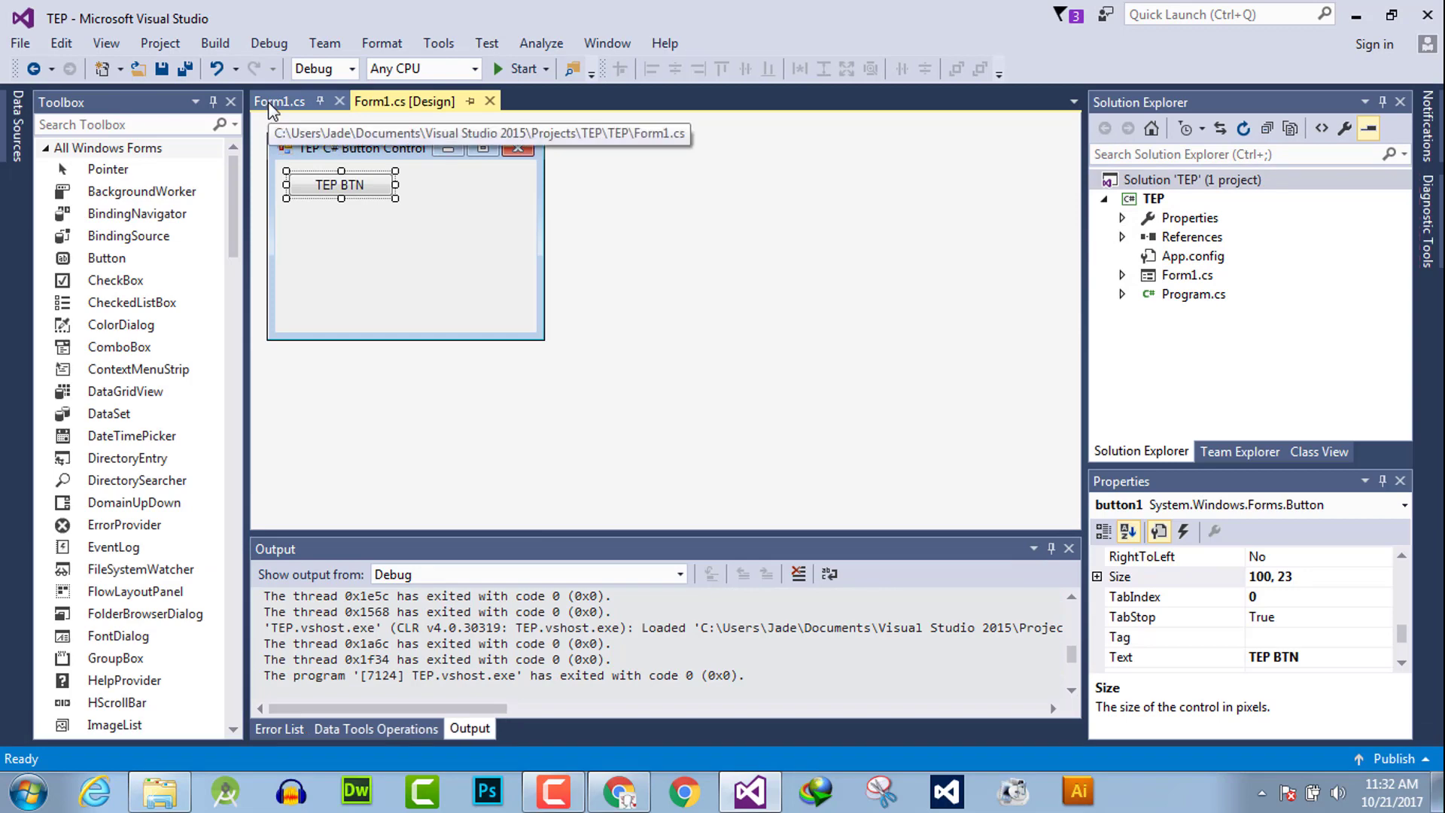
# Add button1.Width = 50; and button1.Height = 50; to the Form1.cs constructor, then run.
pyautogui.click(278, 102)
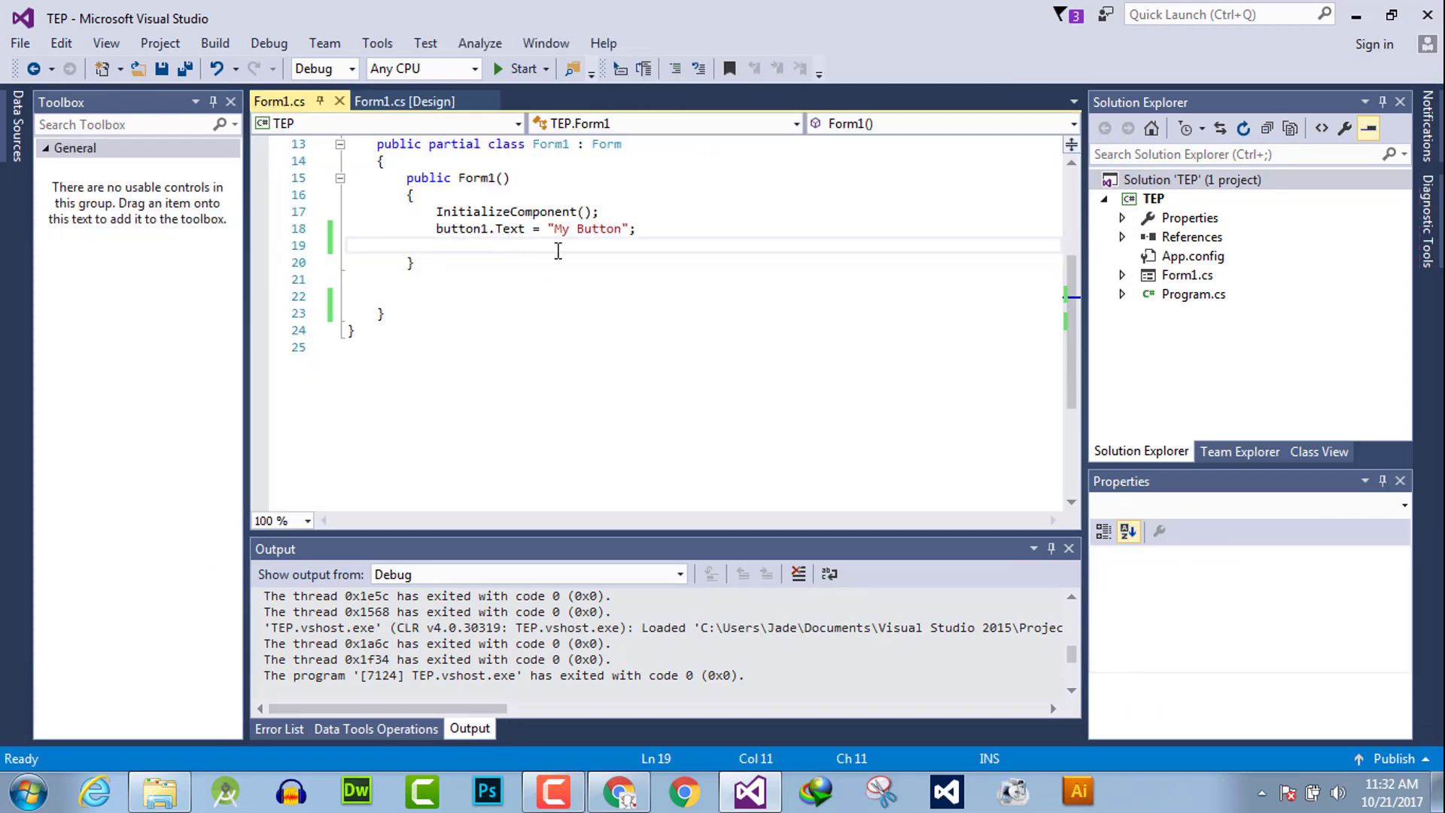
pyautogui.write('bu')
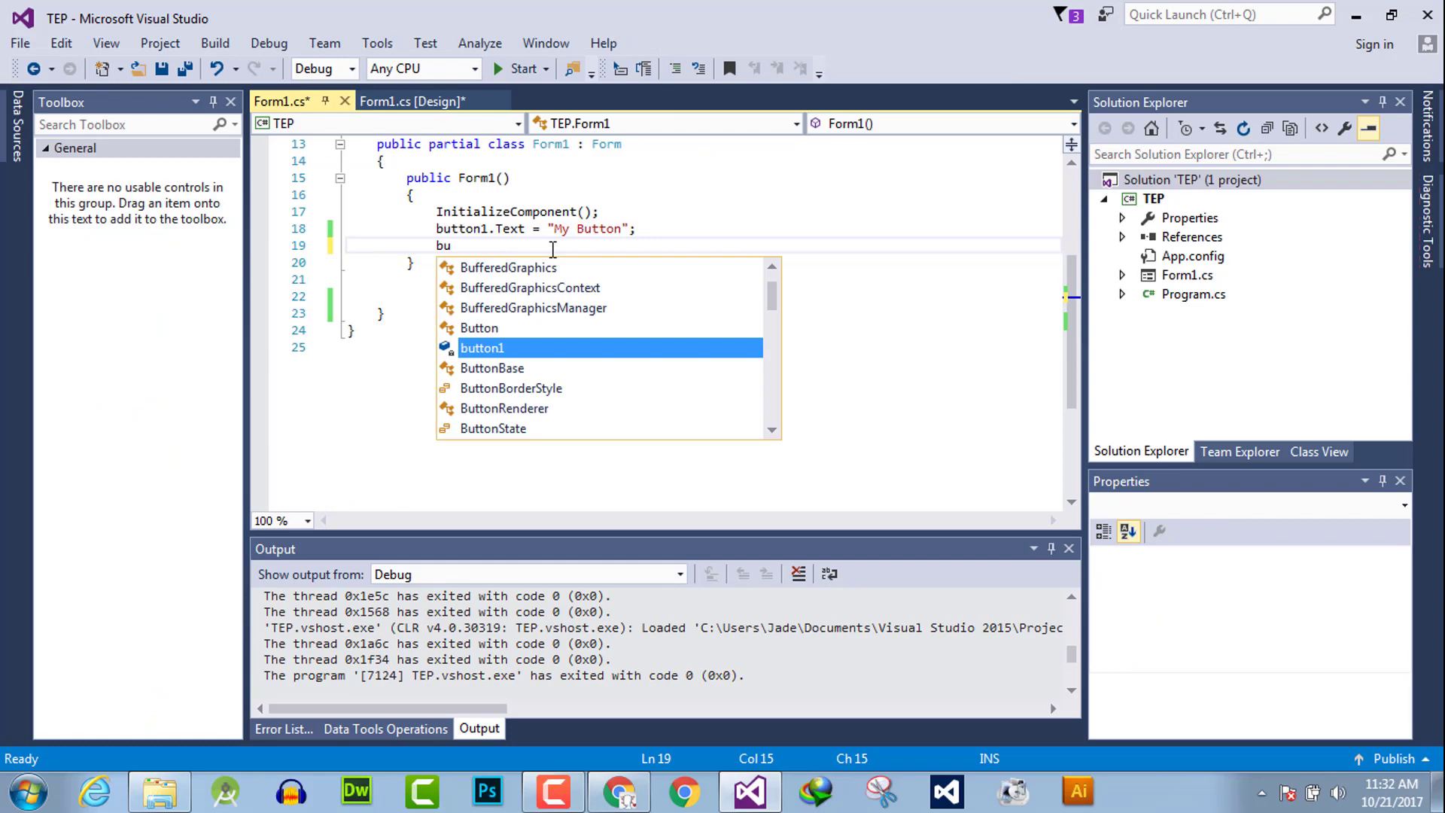
pyautogui.write('tton1.Width =')
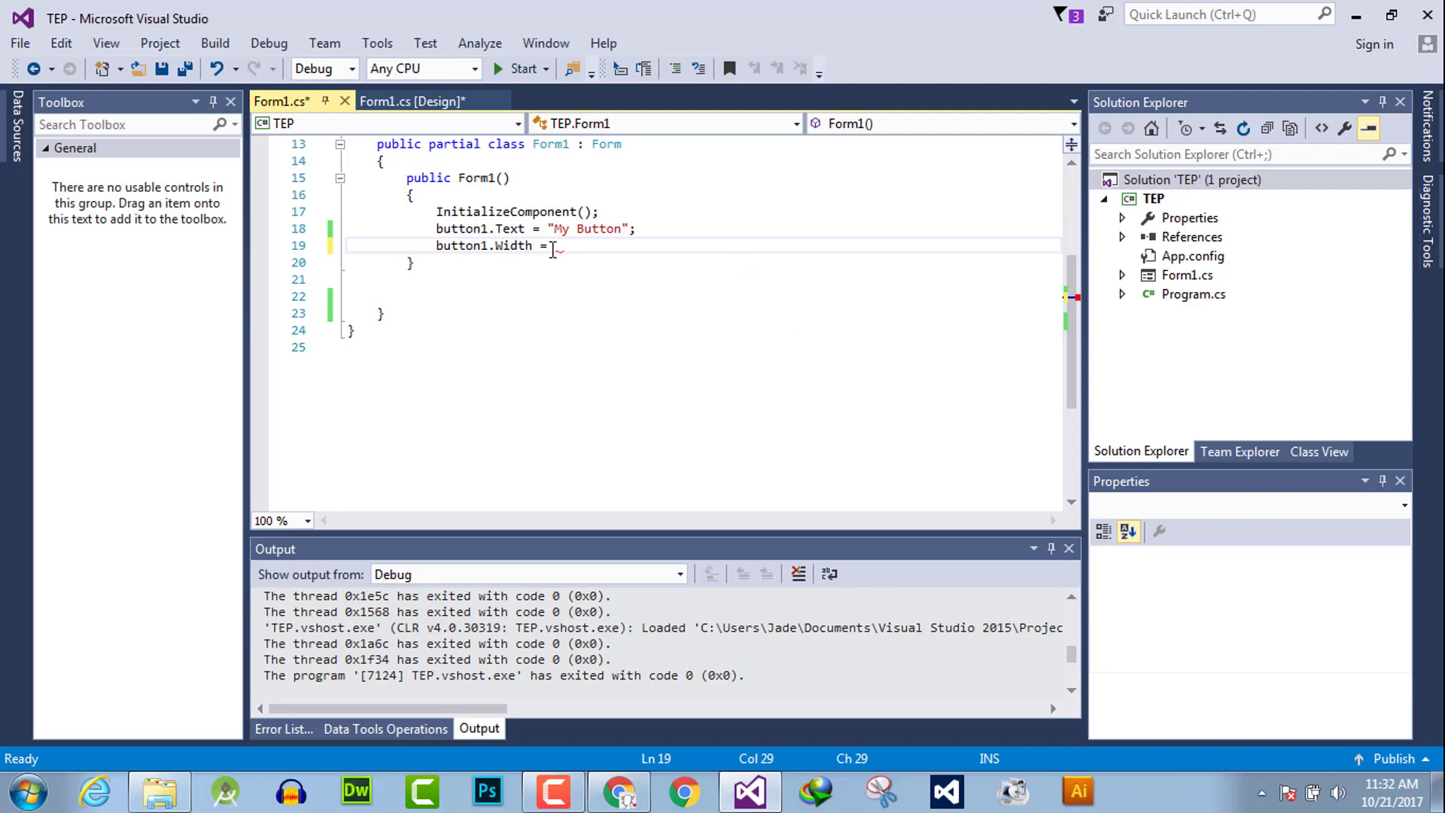
pyautogui.write('50;')
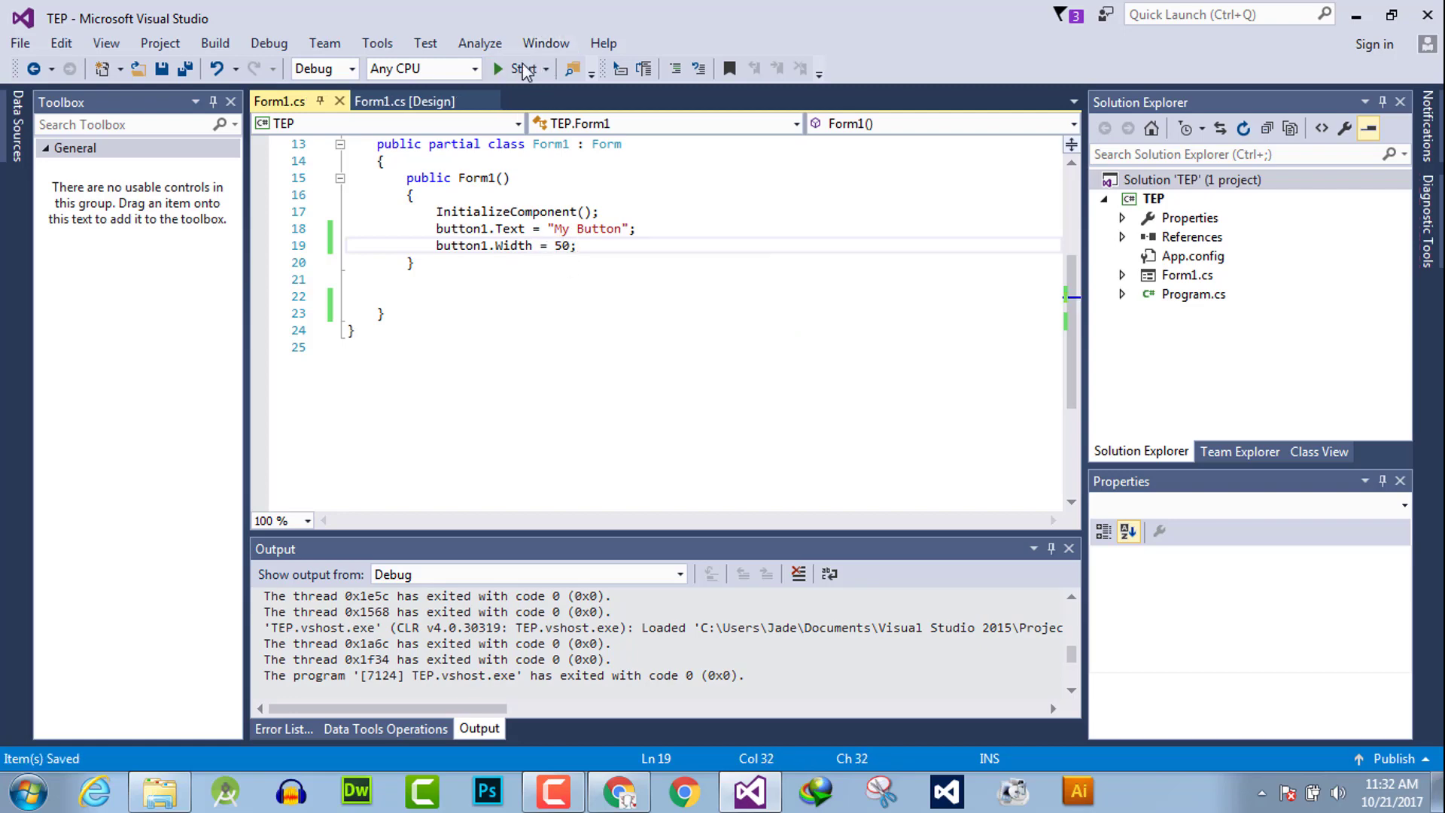
pyautogui.click(498, 69)
pyautogui.write('button1.Height = 50;')
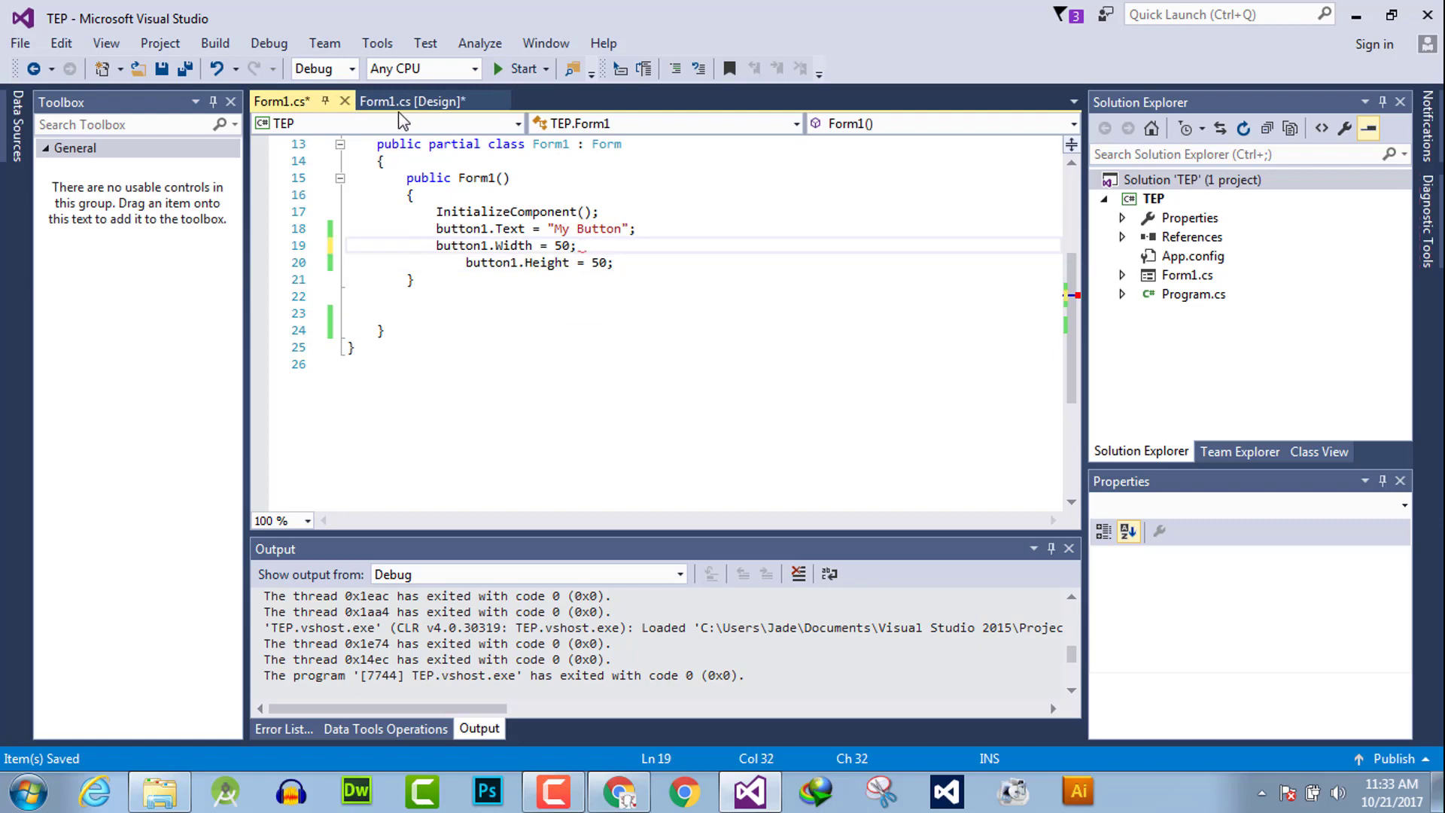
# Run the app to view the 50 by 50 My Button, then close its window.
pyautogui.click(521, 68)
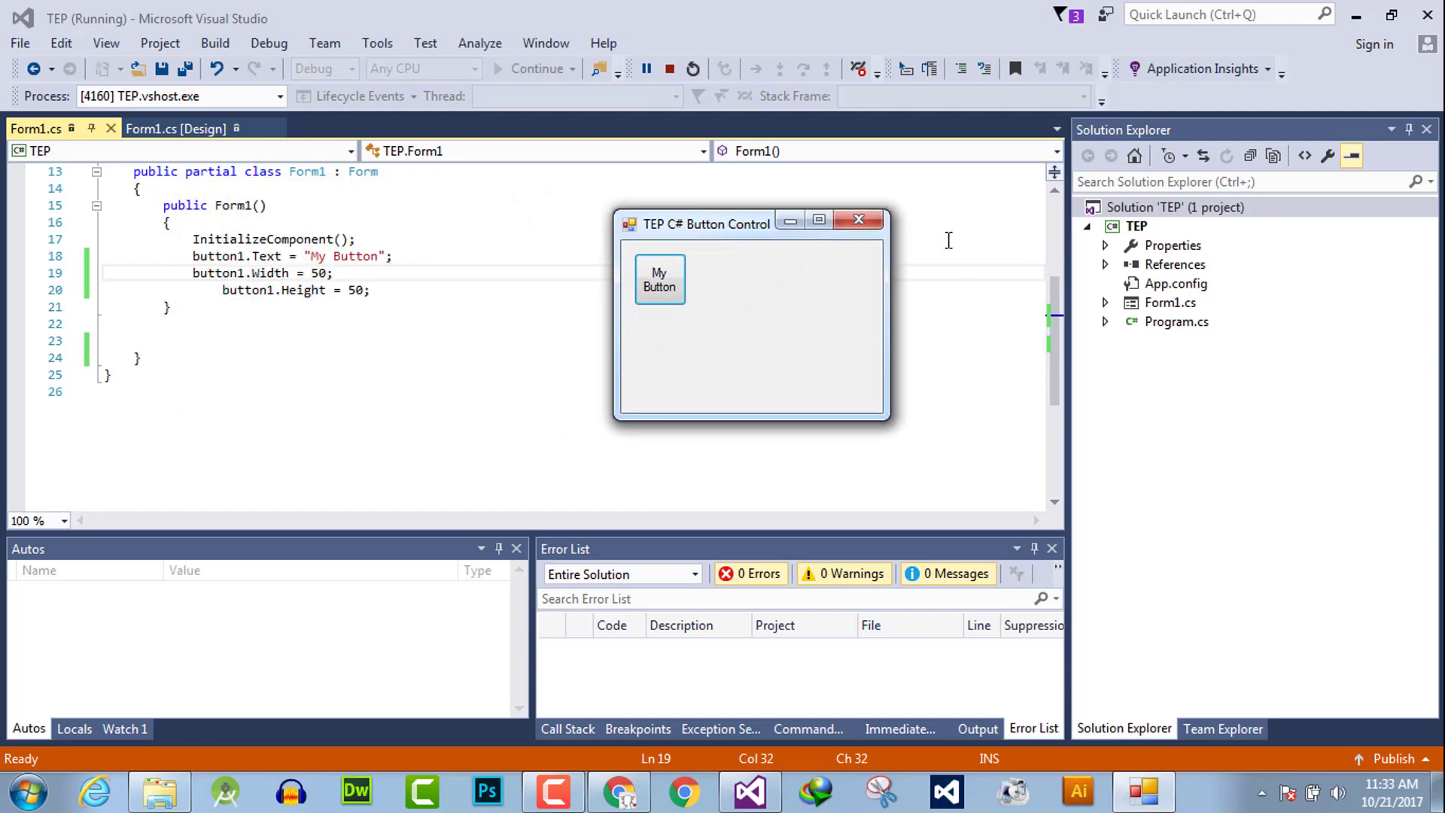
pyautogui.click(692, 68)
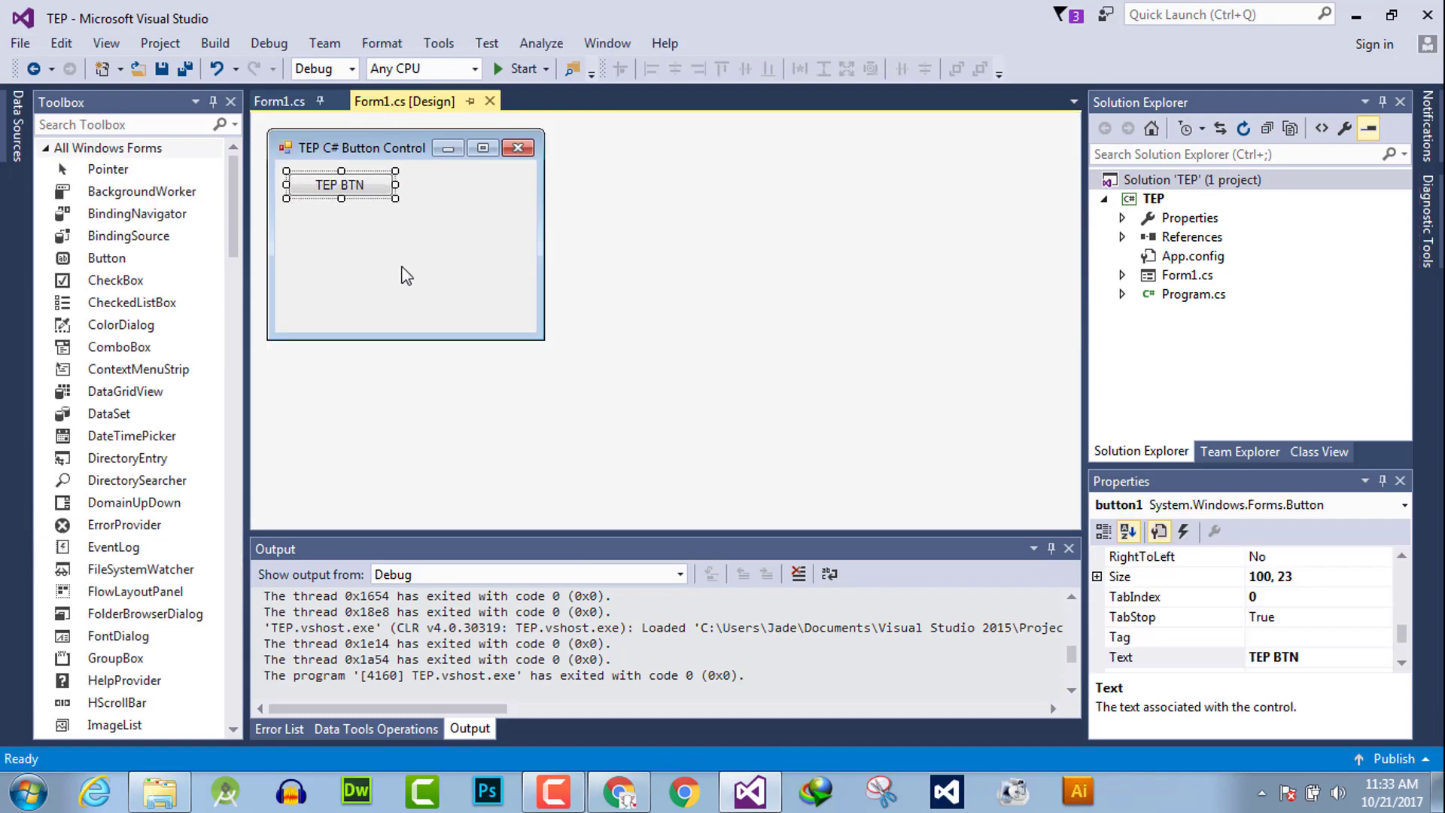
# Add more TEP BTN buttons: tall ones, a wide bottom one, and a narrow right-edge one.
pyautogui.moveTo(105, 258); pyautogui.dragTo(452, 184)
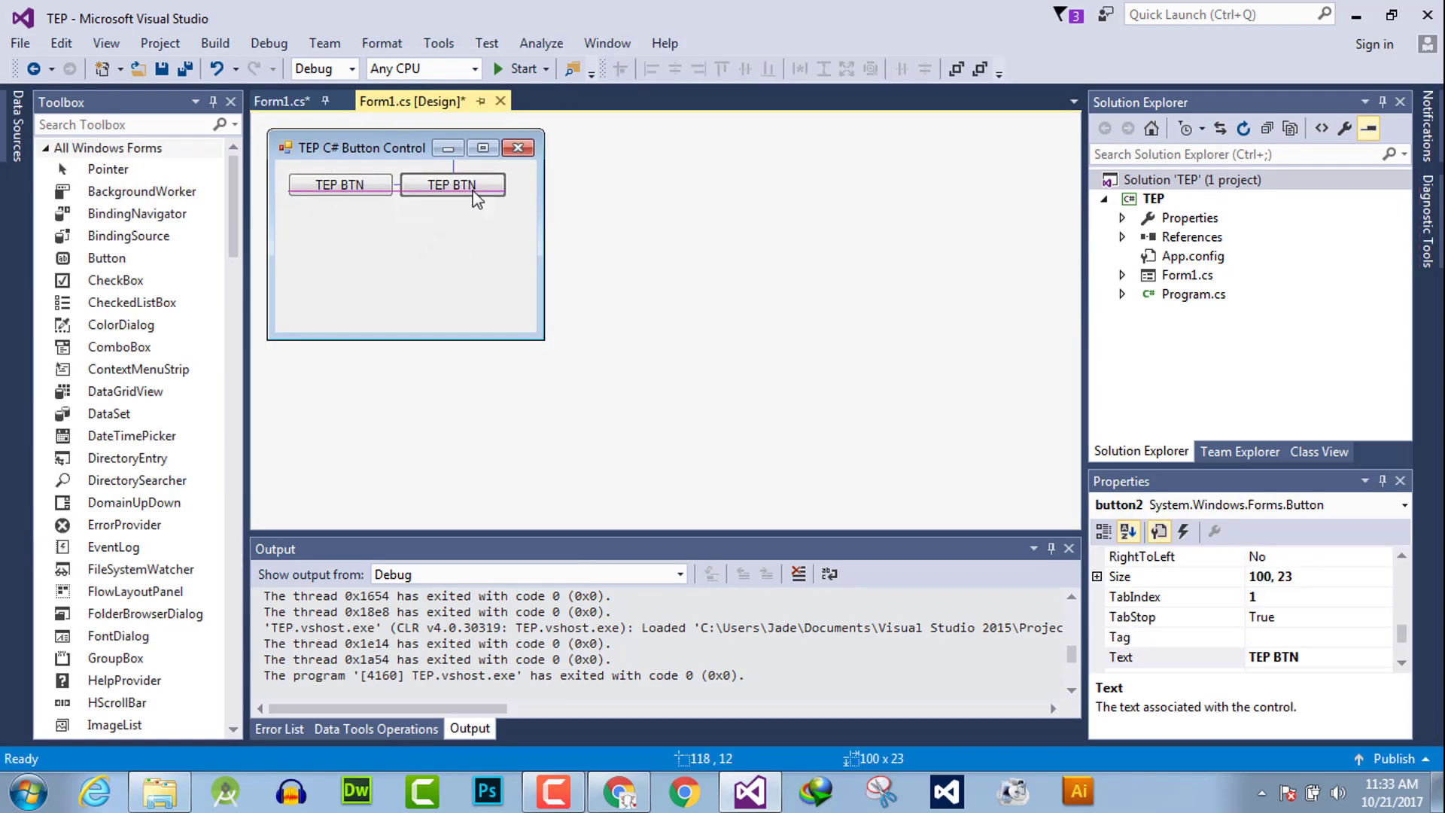
pyautogui.moveTo(452, 195); pyautogui.dragTo(452, 246)
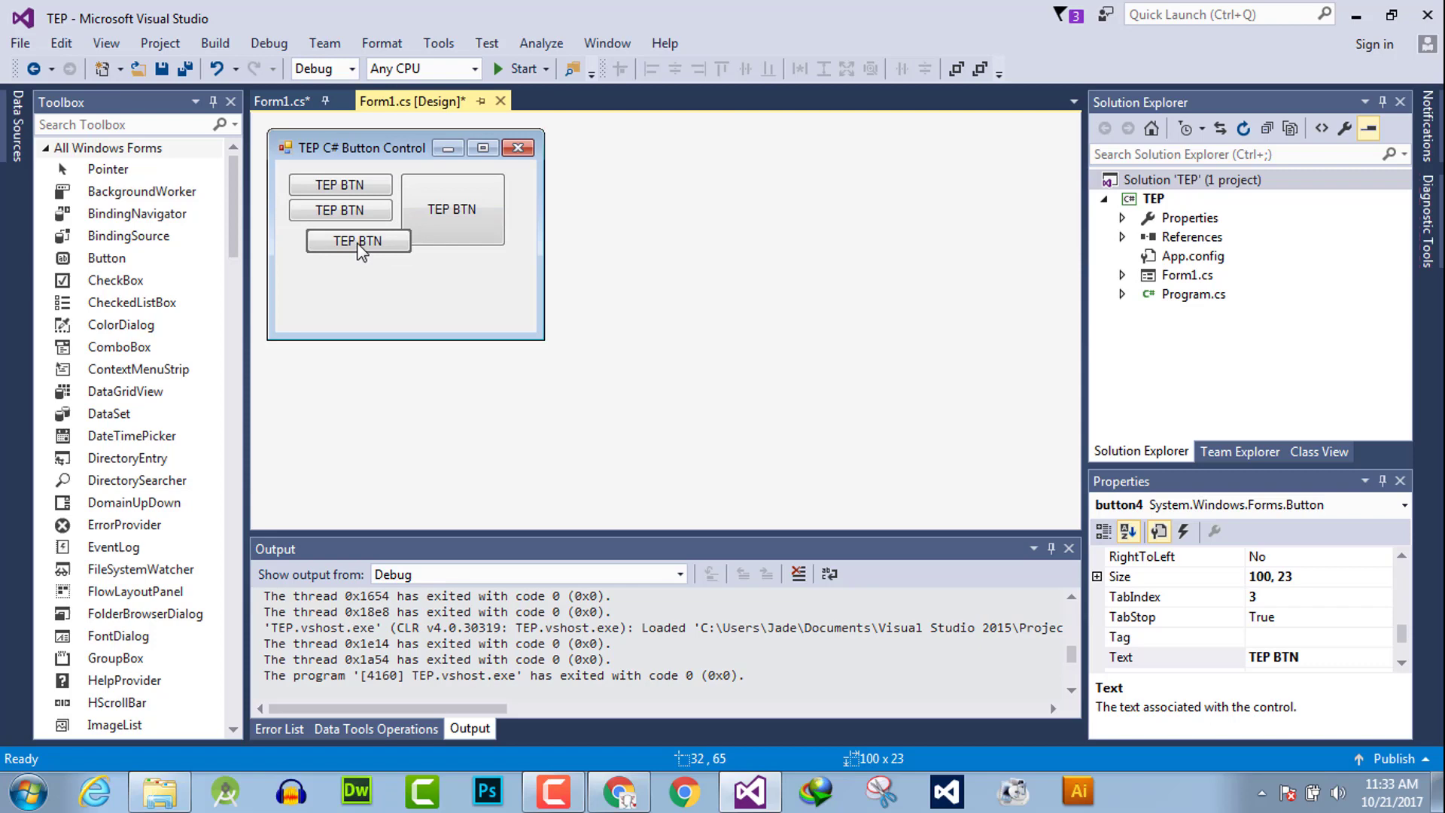
pyautogui.click(451, 208)
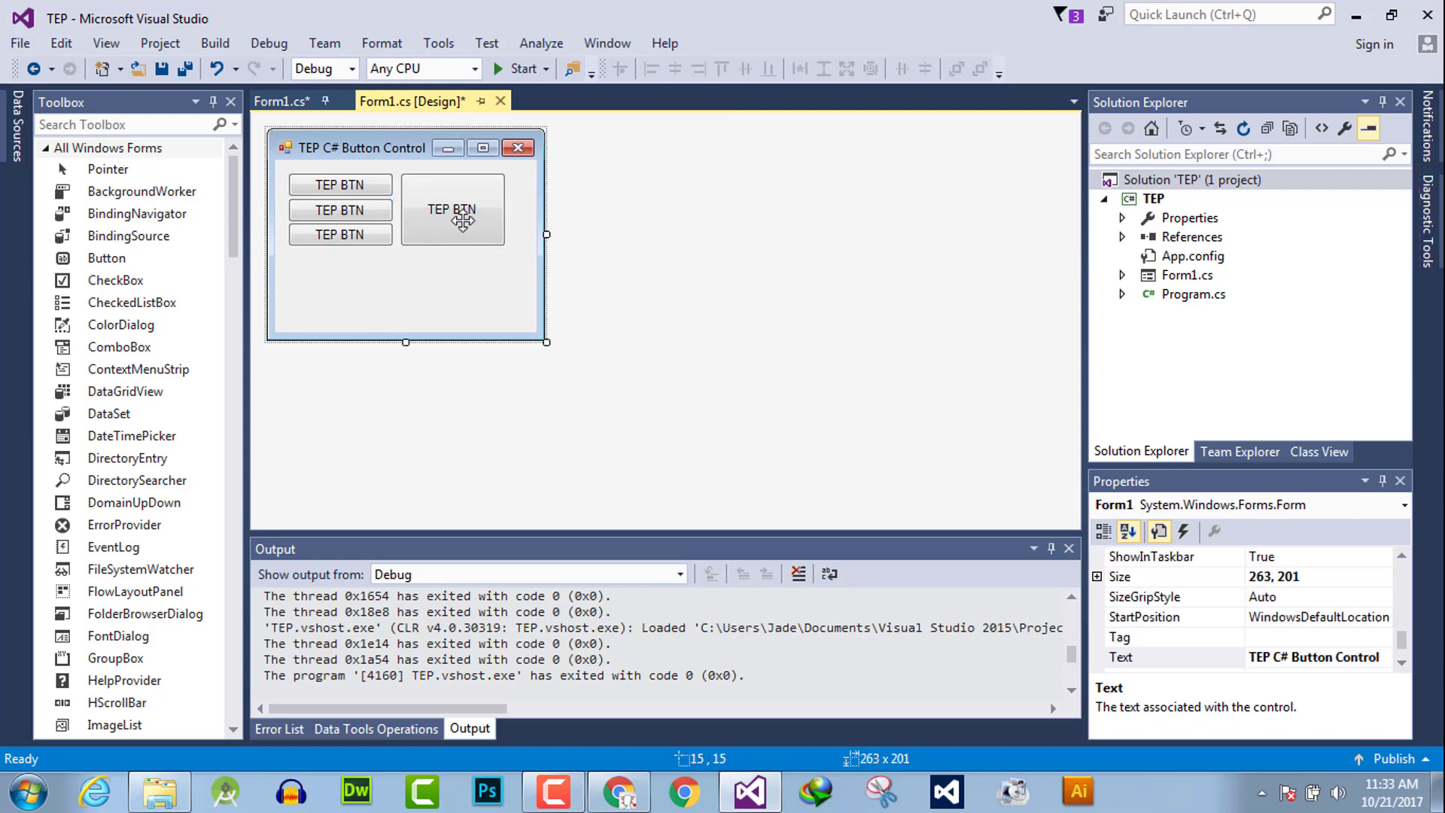
pyautogui.moveTo(451, 210); pyautogui.dragTo(406, 244)
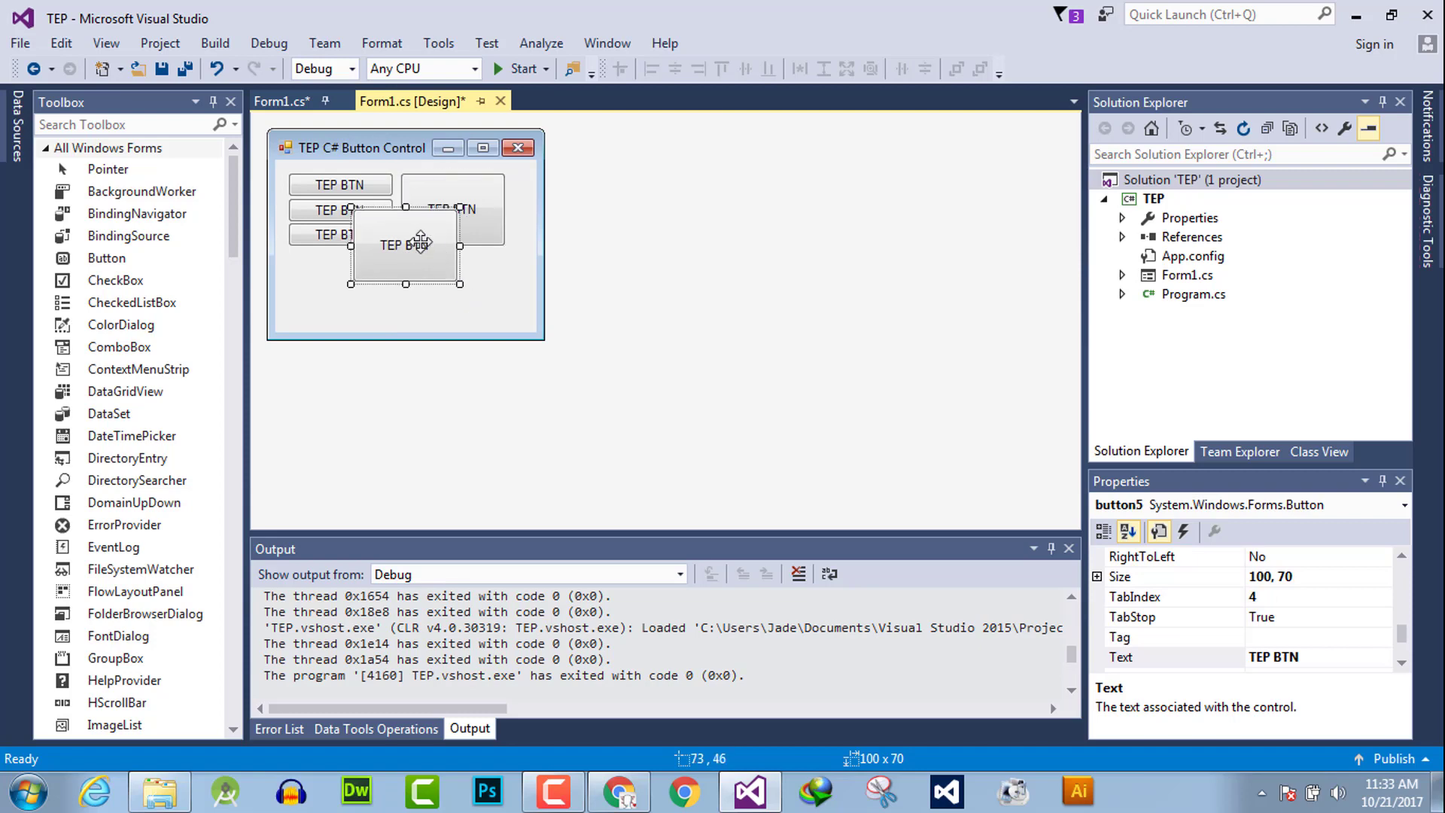
pyautogui.moveTo(405, 244); pyautogui.dragTo(341, 290)
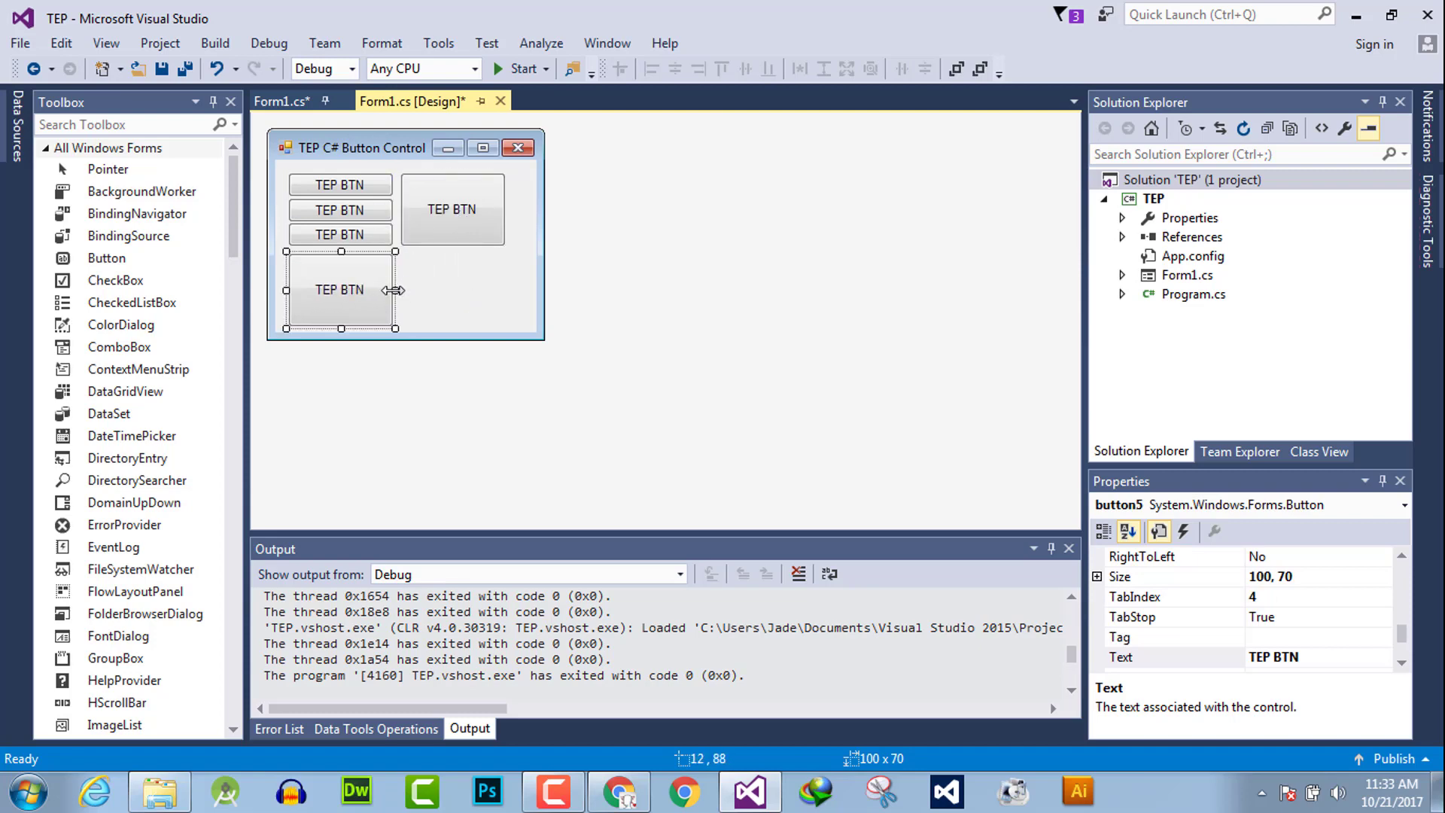
pyautogui.moveTo(394, 289); pyautogui.dragTo(505, 288)
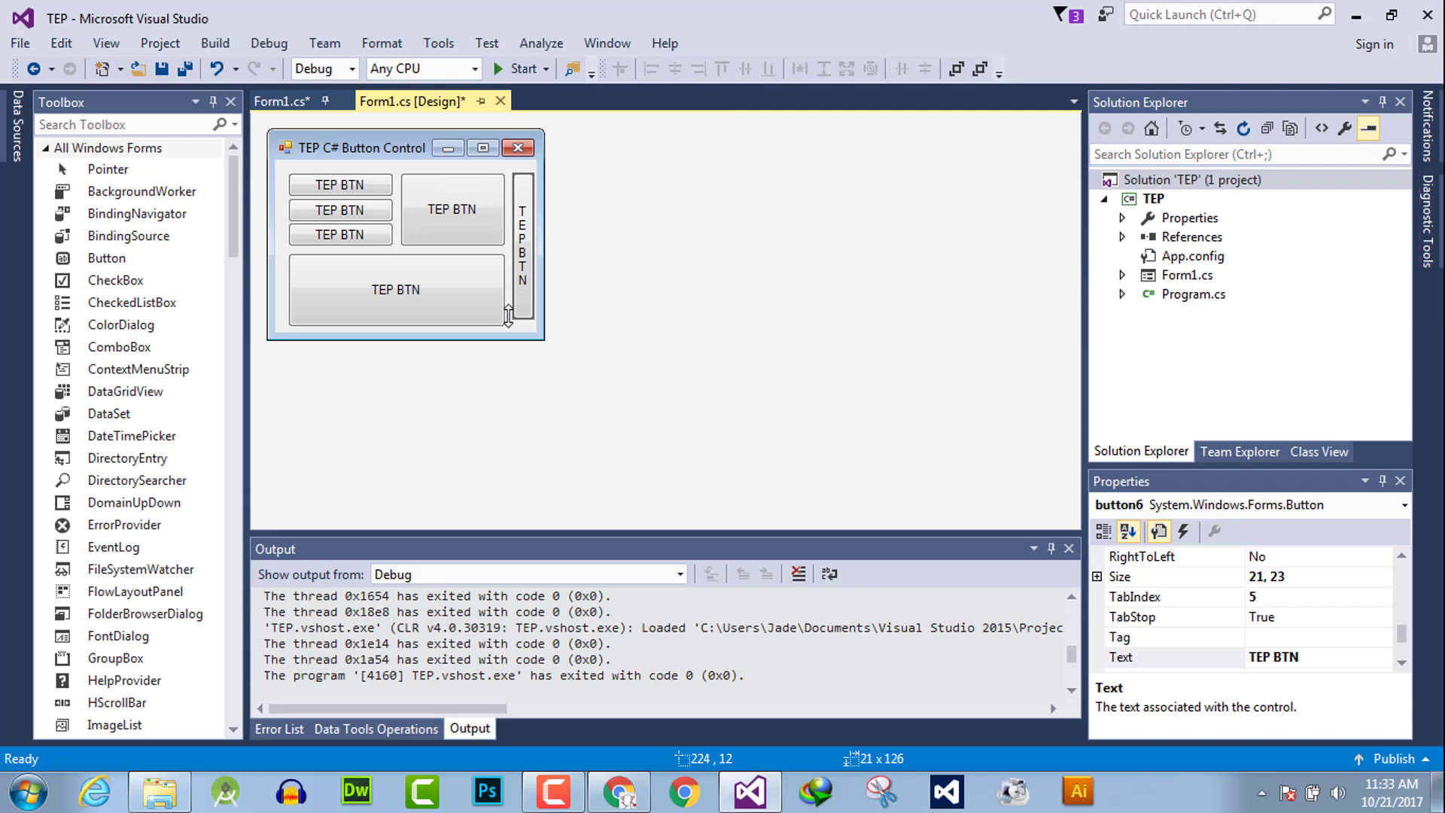
pyautogui.moveTo(520, 318); pyautogui.dragTo(520, 328)
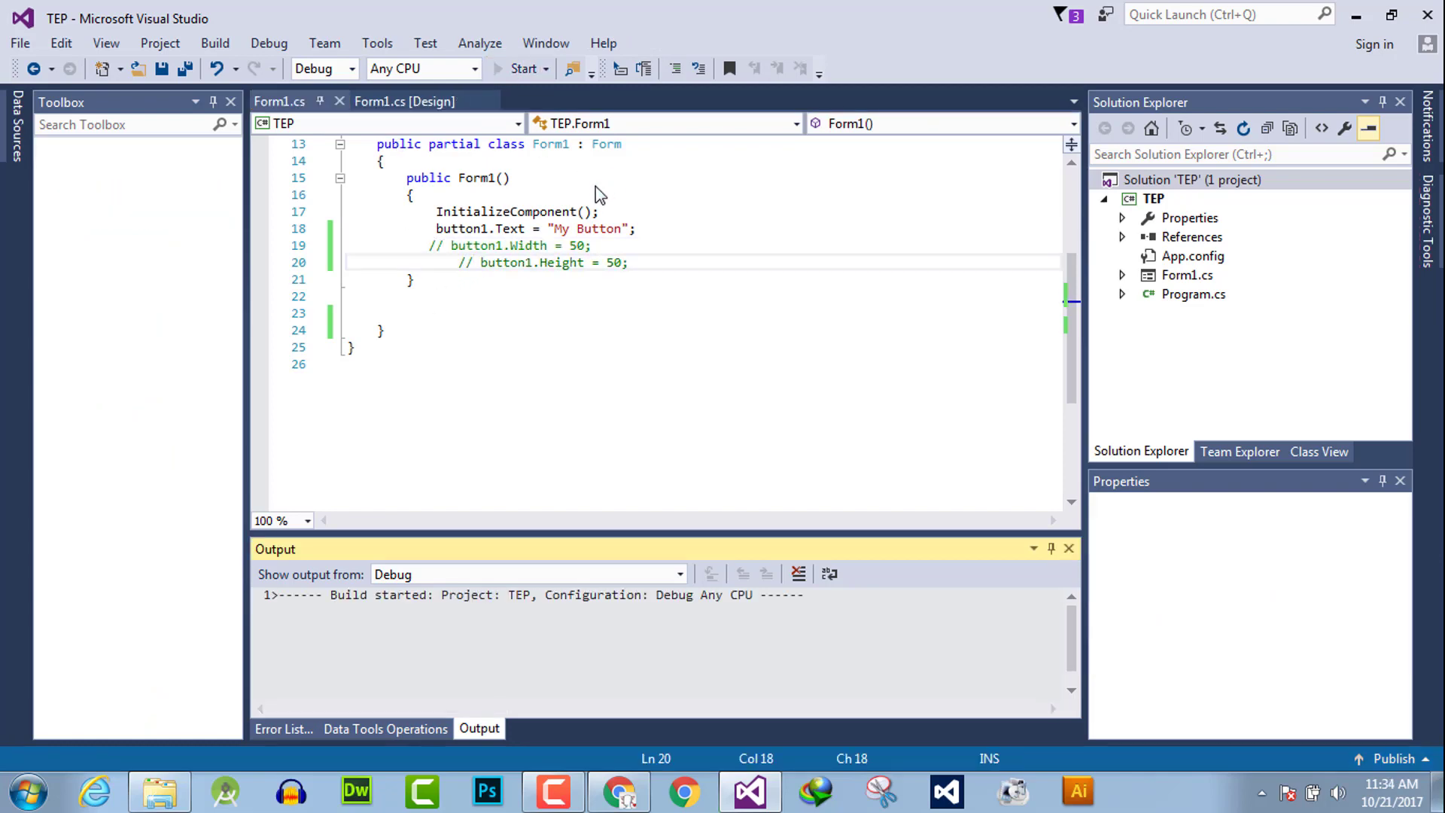
# Build and run the app to view My Button among the variously sized buttons.
pyautogui.click(522, 69)
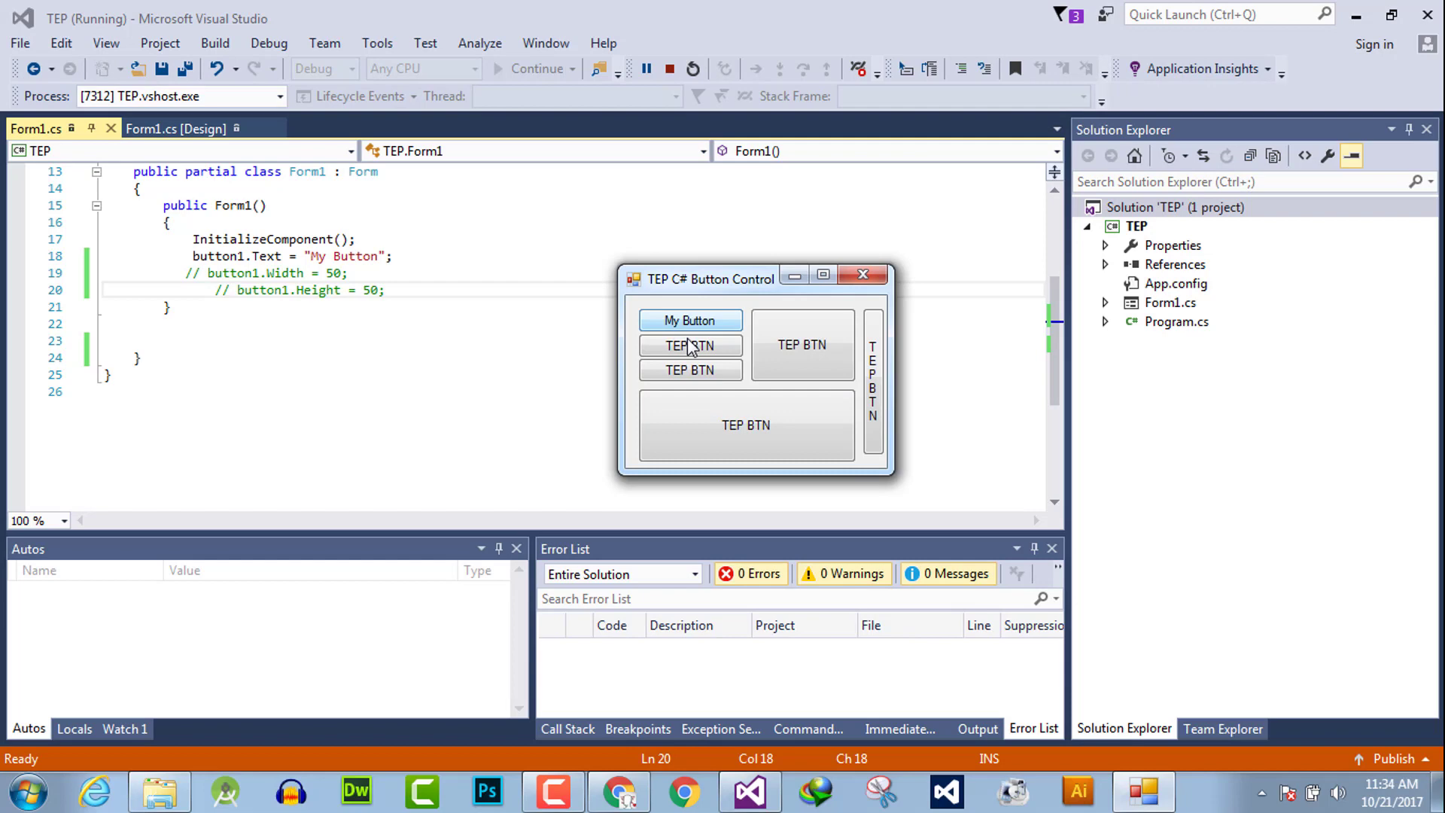
pyautogui.moveTo(746, 425)
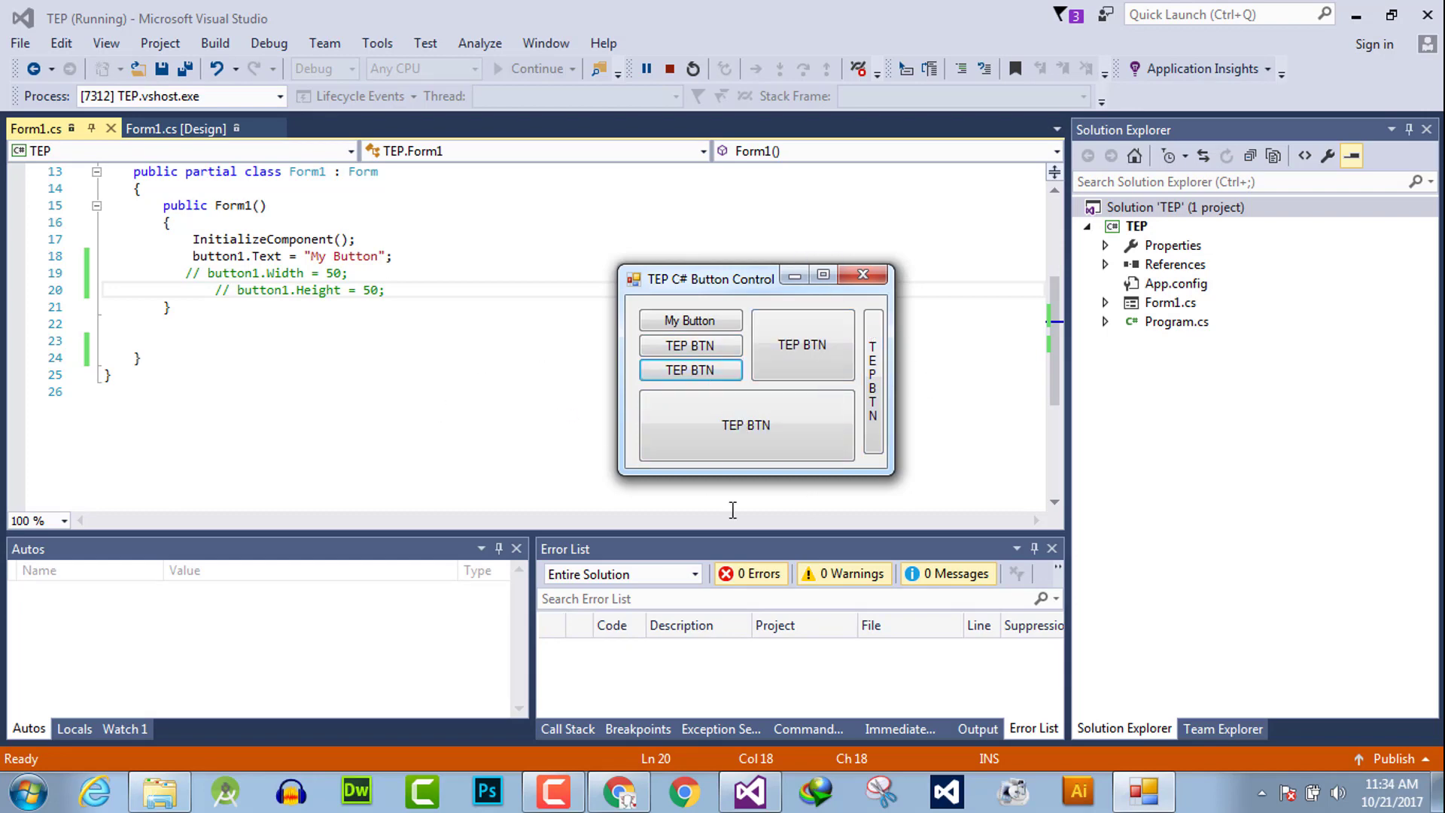
pyautogui.moveTo(1000, 261)
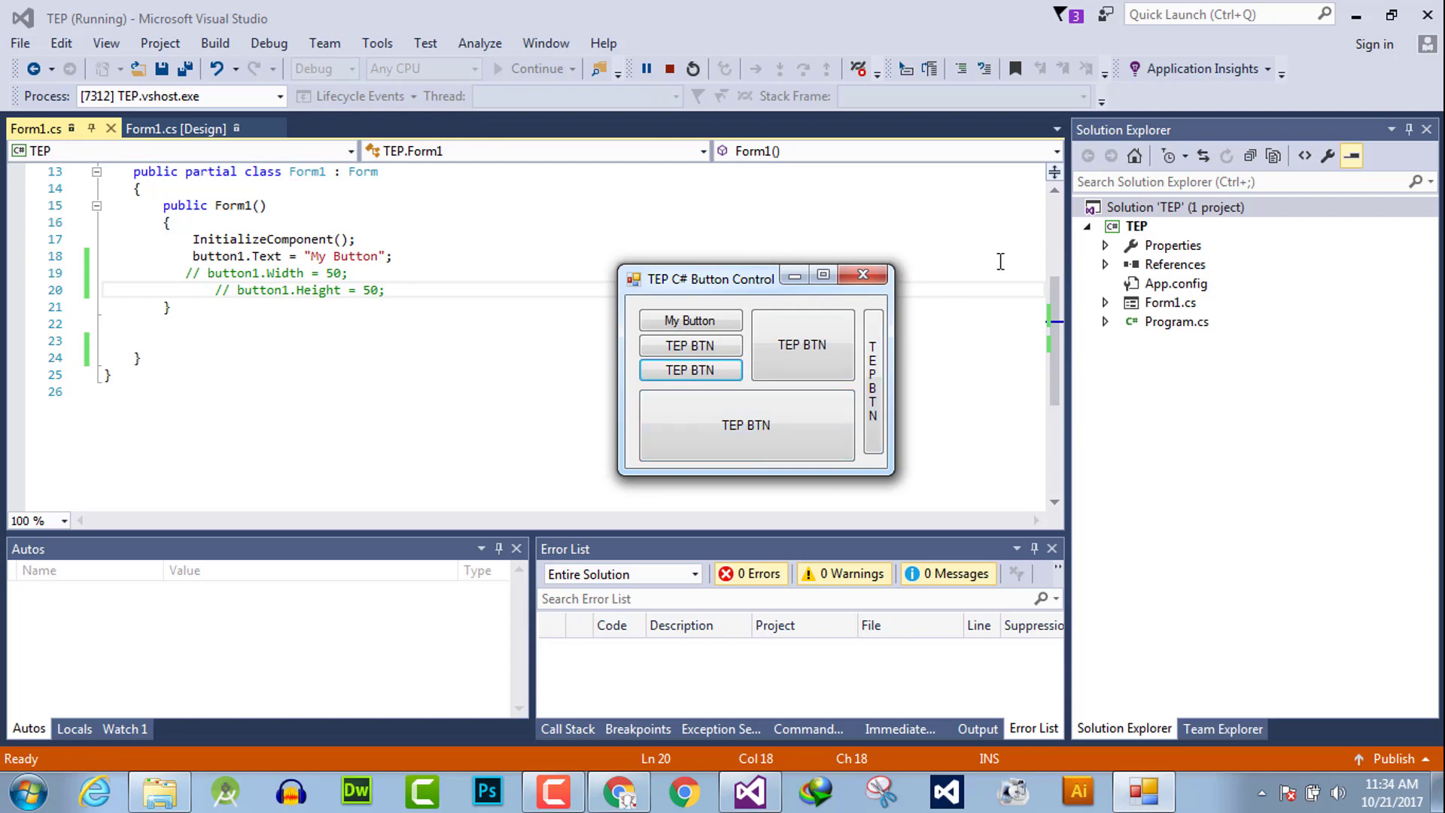
pyautogui.moveTo(931, 346)
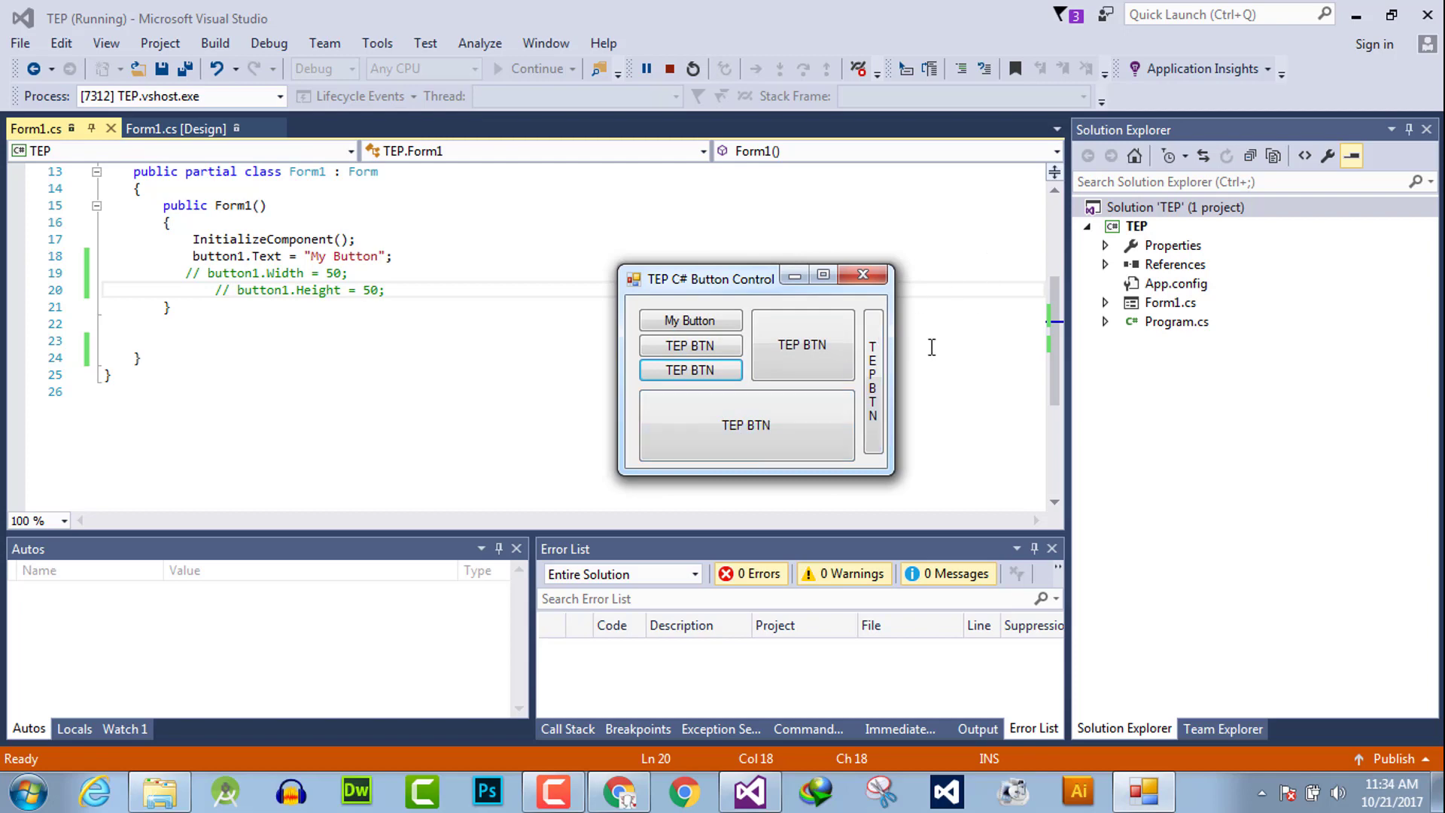
pyautogui.moveTo(990, 415)
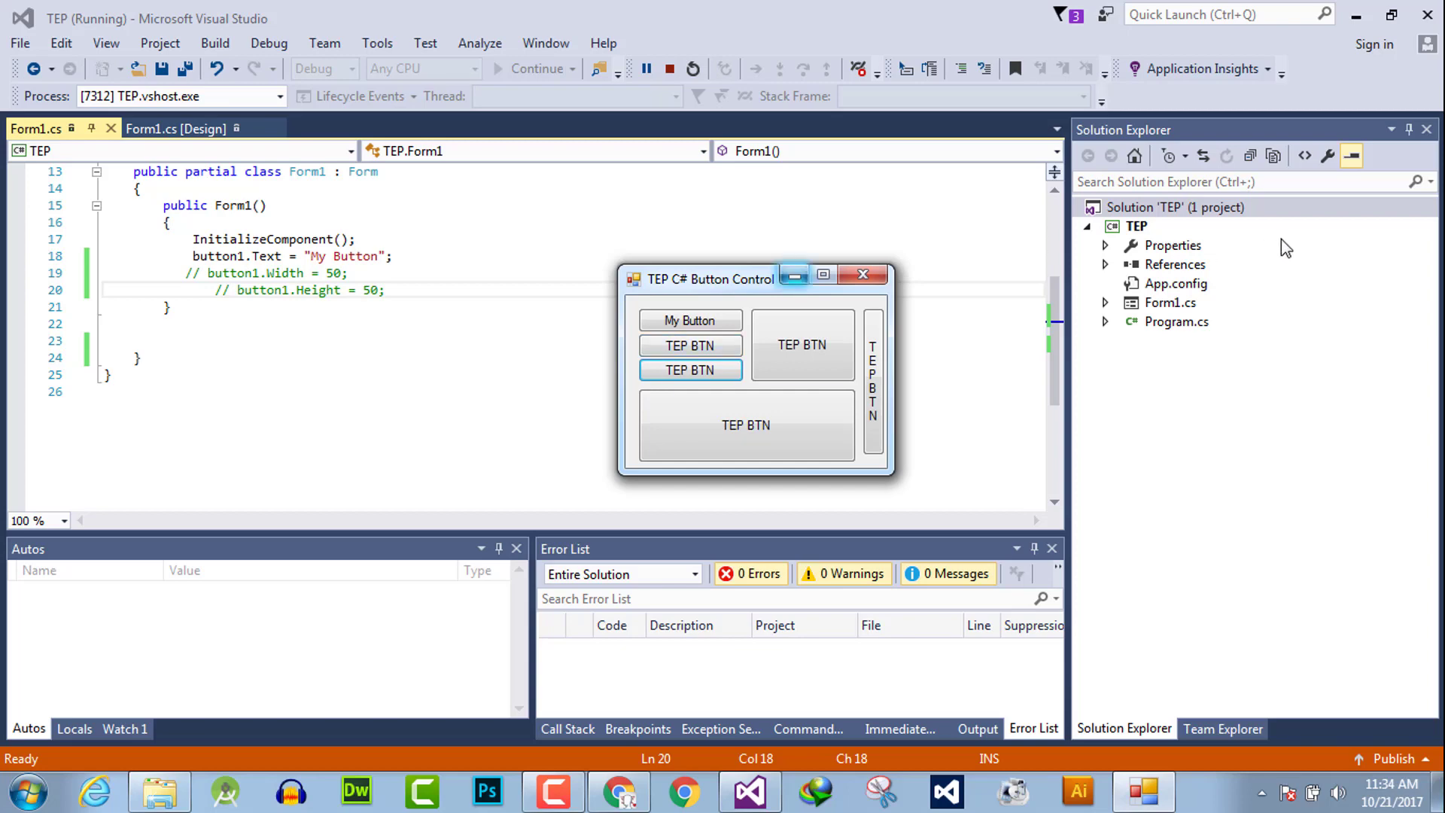
pyautogui.moveTo(1293, 241)
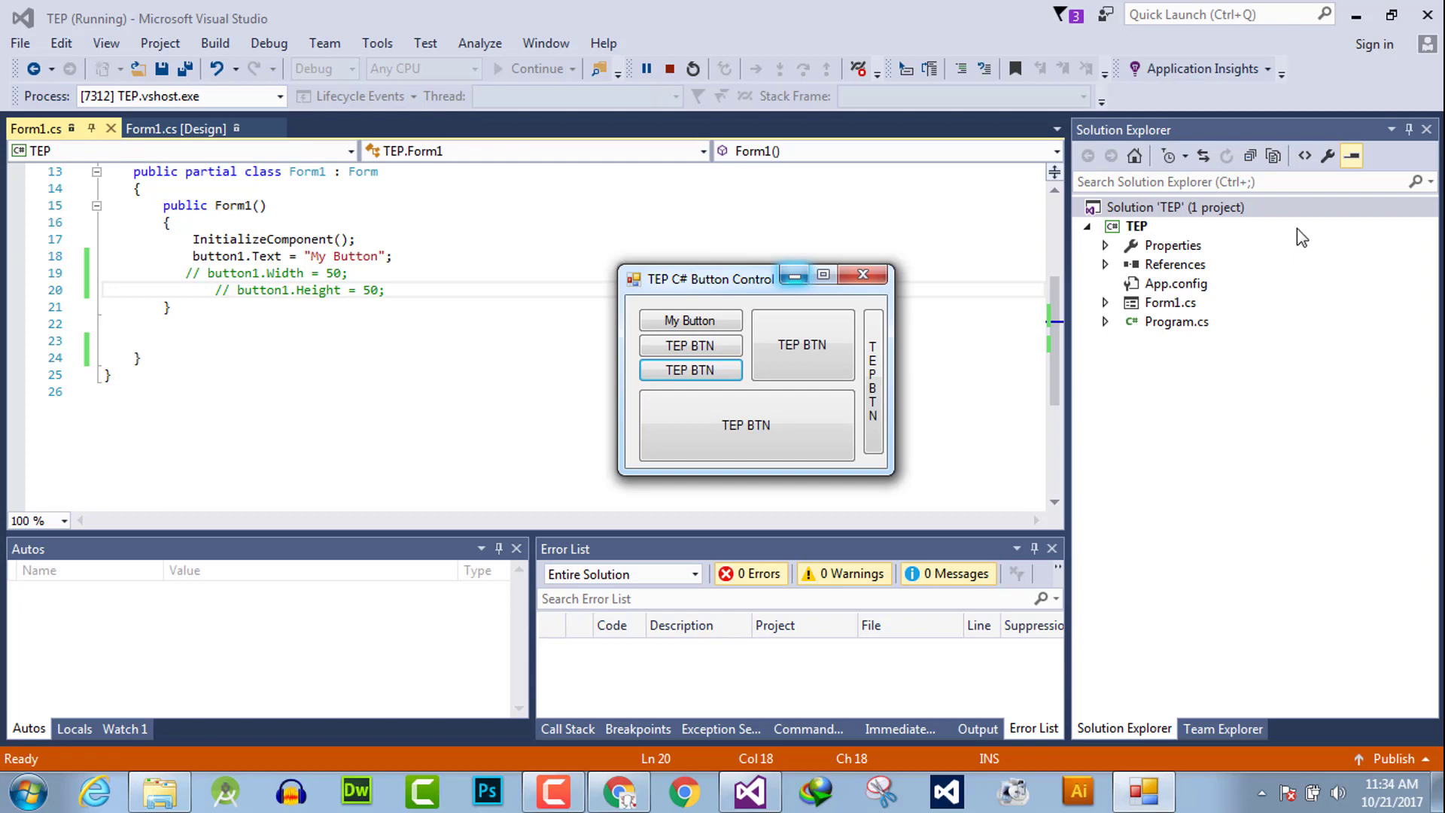
pyautogui.moveTo(1300, 241)
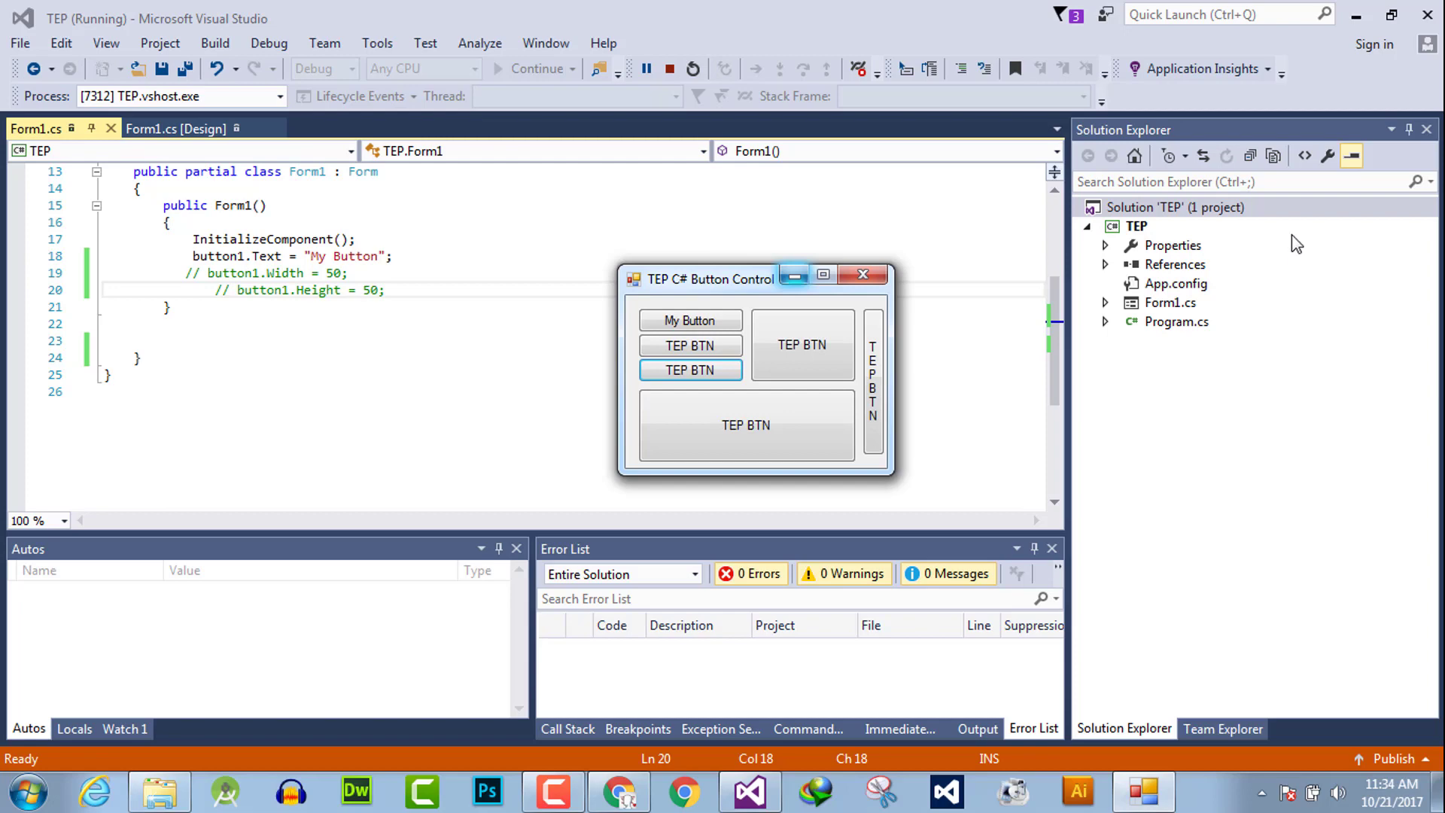